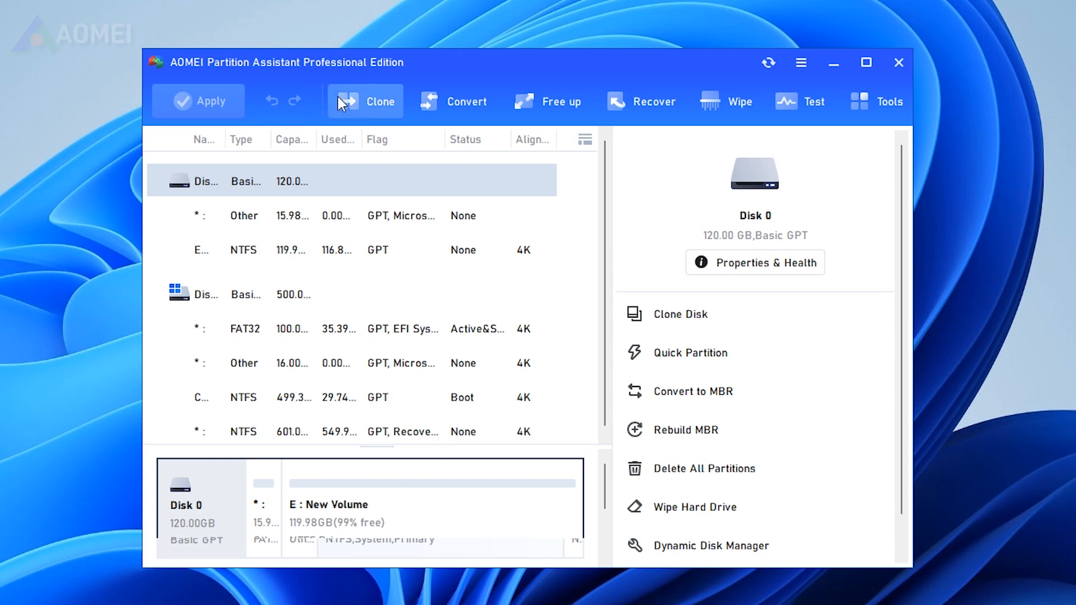
# Launch the Migrate OS to SSD wizard from the Clone menu.
pyautogui.click(367, 101)
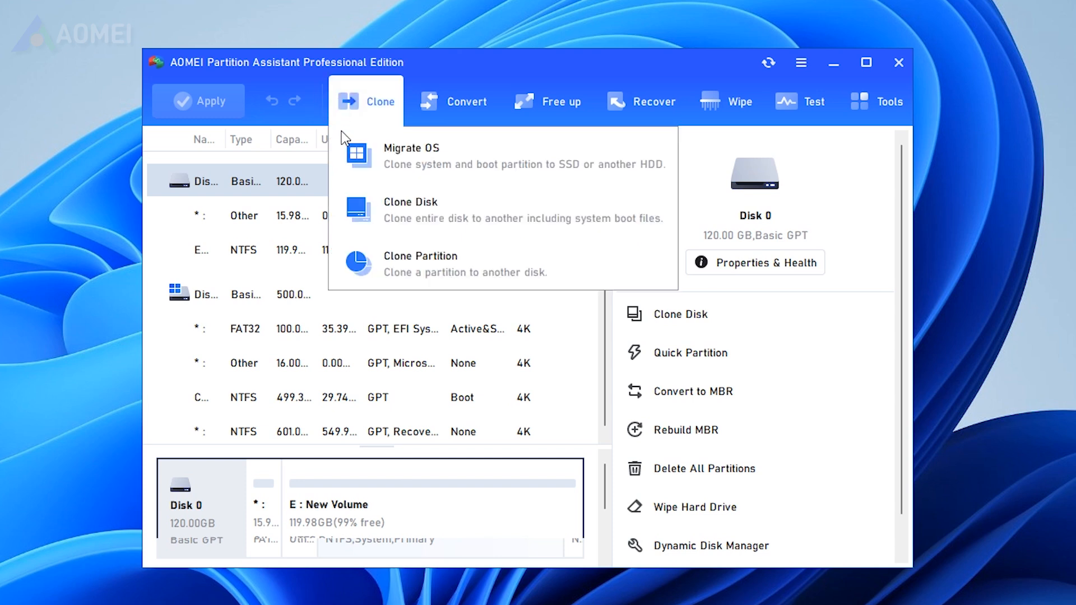
pyautogui.click(366, 101)
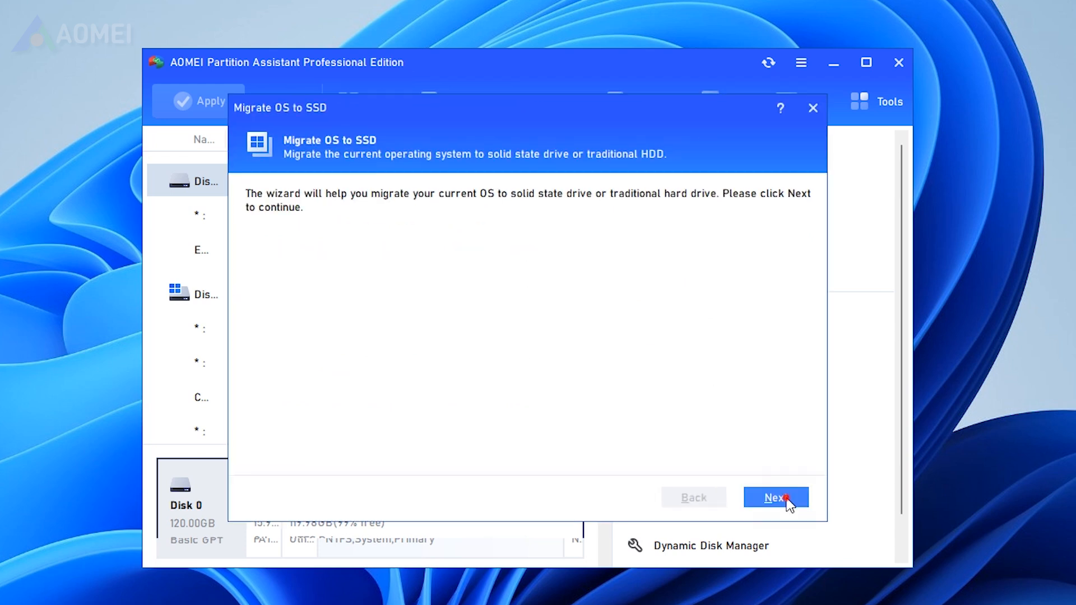
# Pick Disk 0's E: New Volume as the target and accept deleting all its partitions.
pyautogui.click(776, 498)
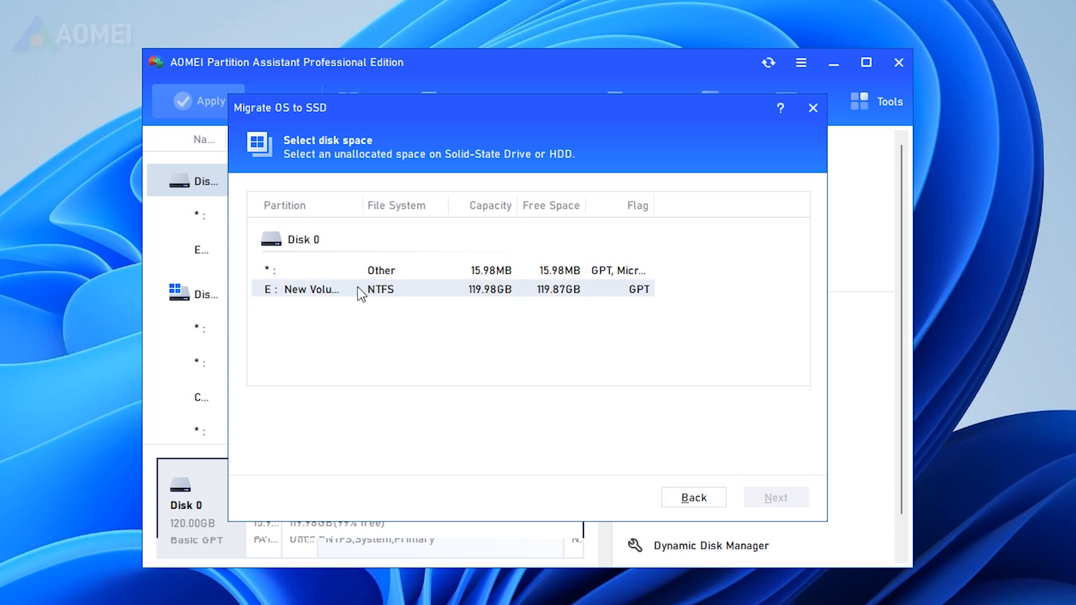
pyautogui.click(379, 289)
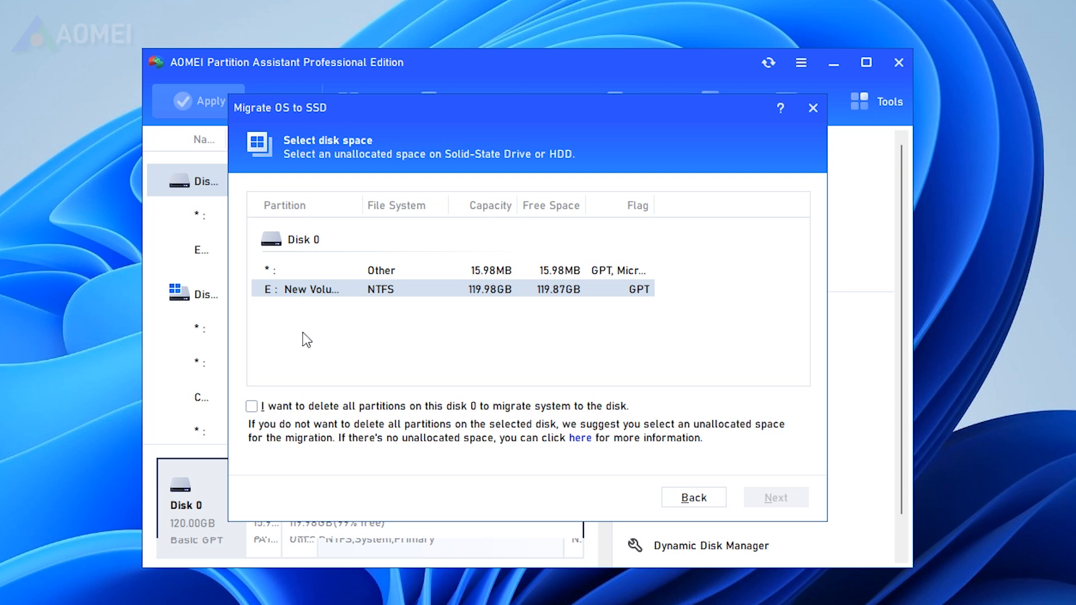
pyautogui.click(251, 406)
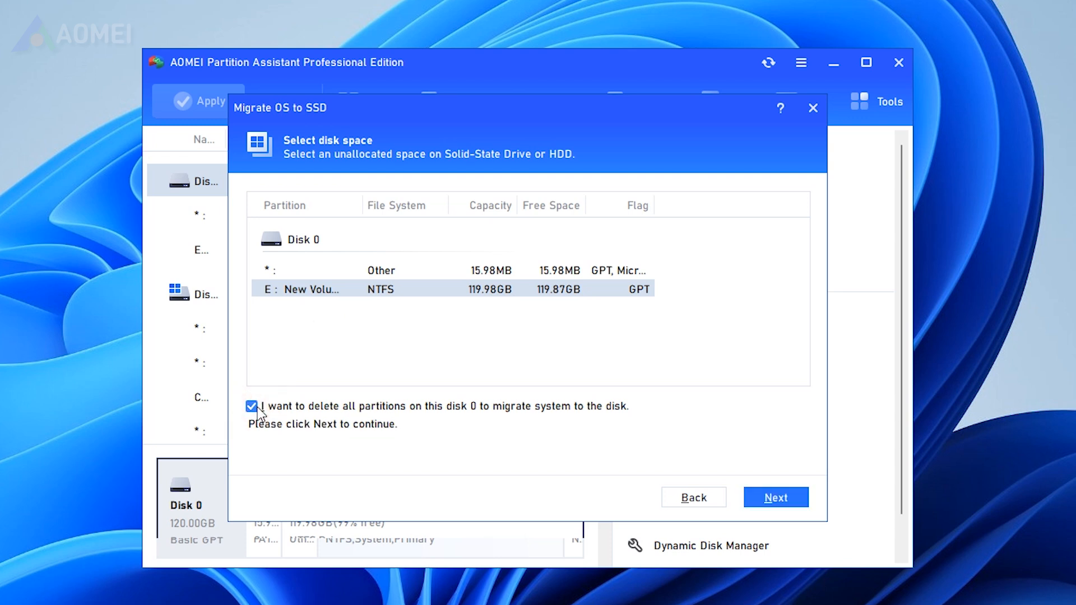
pyautogui.click(776, 497)
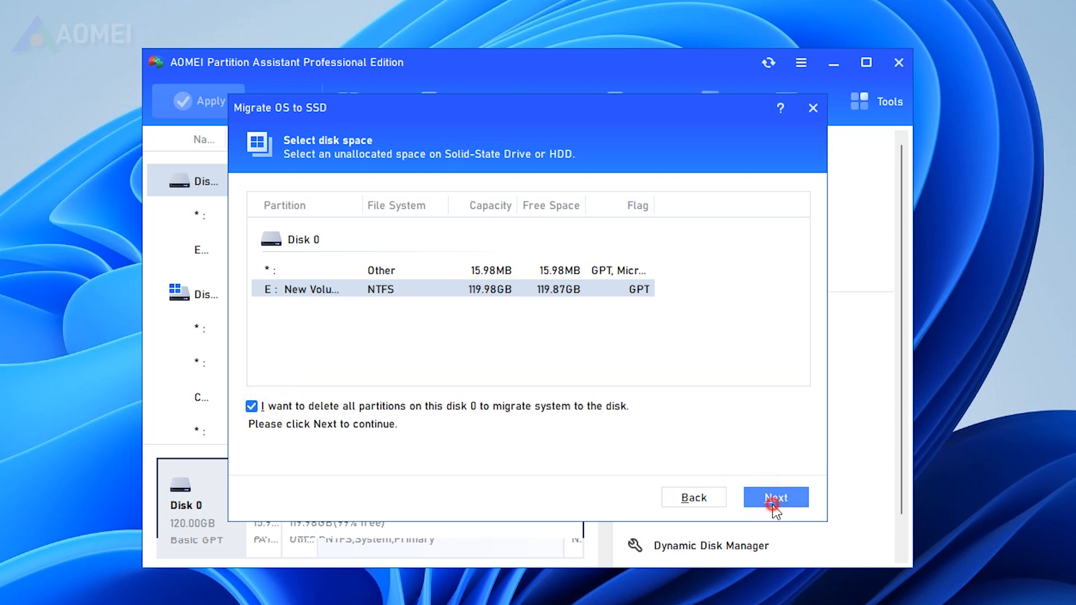
# Resize the migrated system partition to about 82 GB and finish the wizard.
pyautogui.click(775, 497)
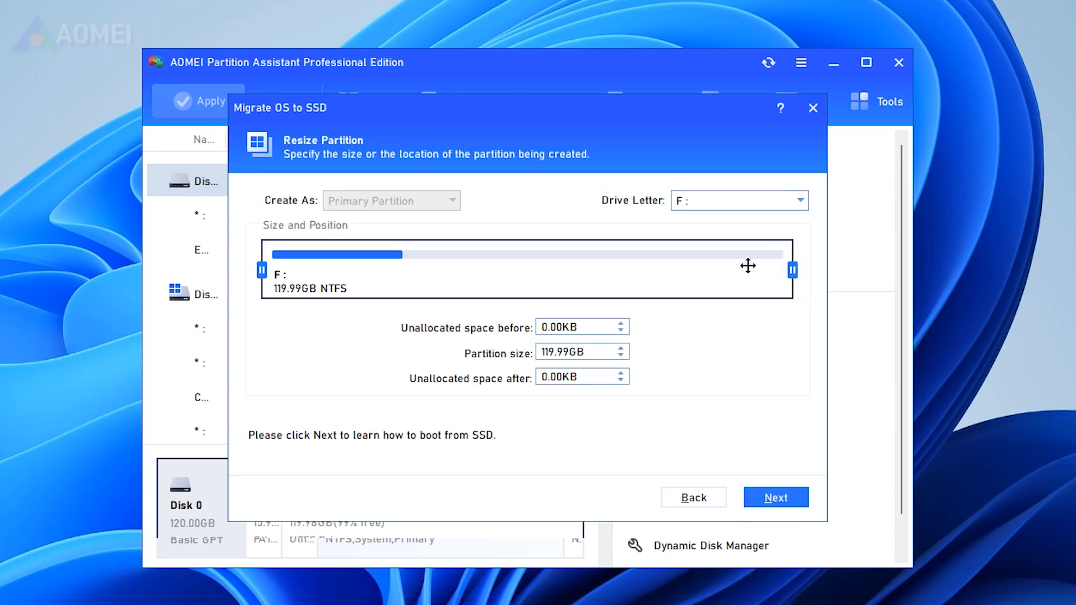
pyautogui.moveTo(793, 269); pyautogui.dragTo(635, 277)
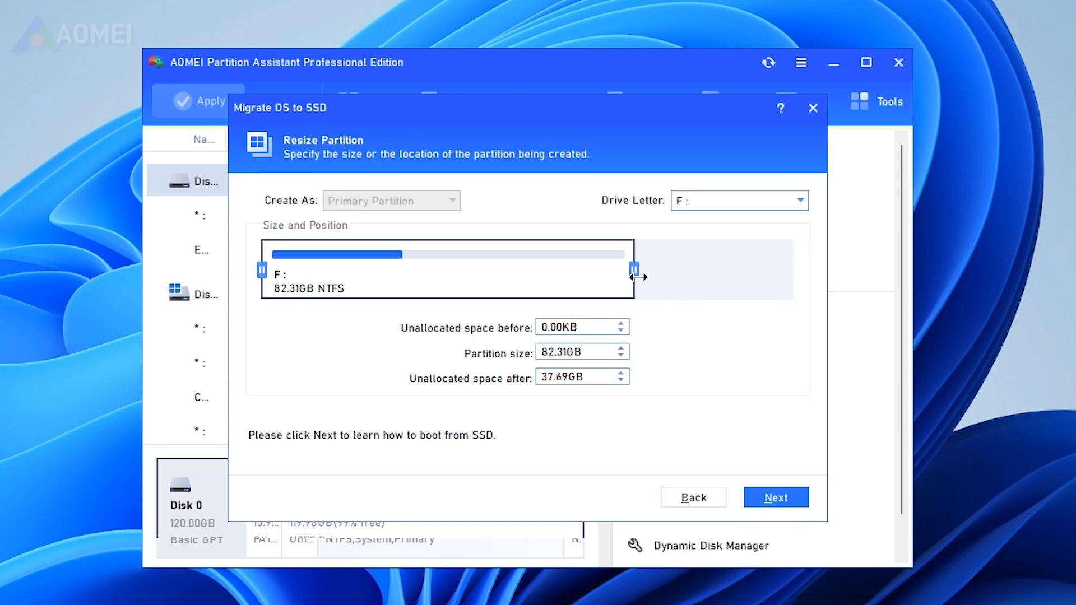
pyautogui.click(775, 497)
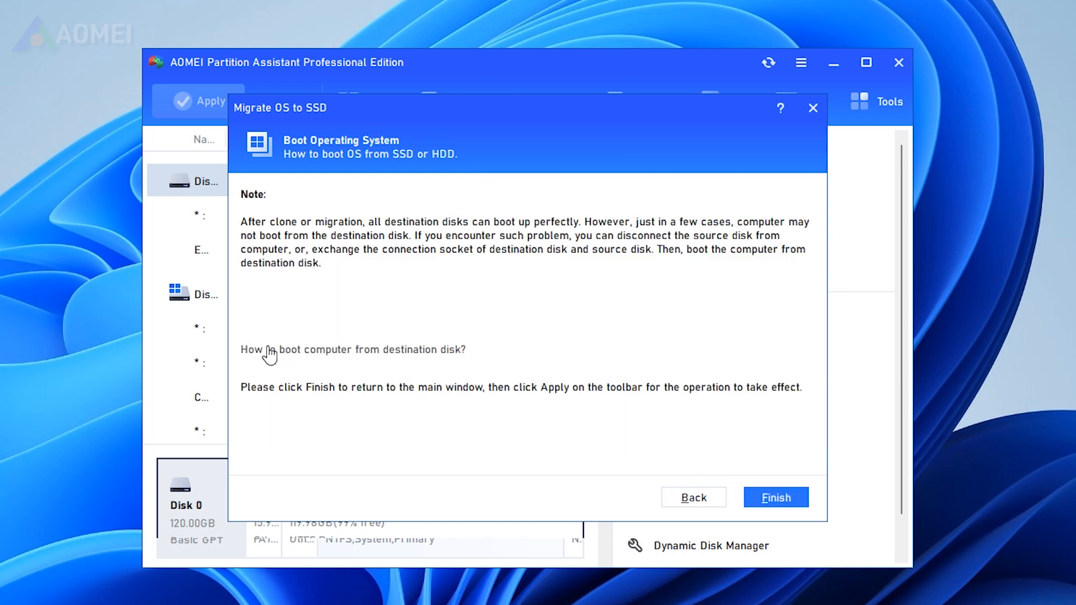
pyautogui.click(776, 497)
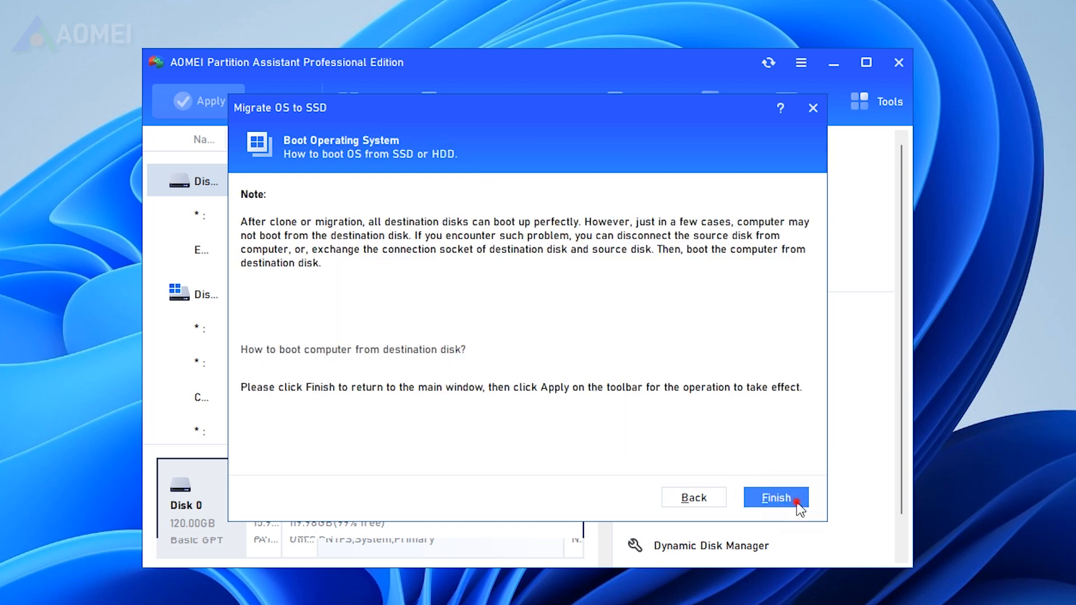
pyautogui.click(775, 498)
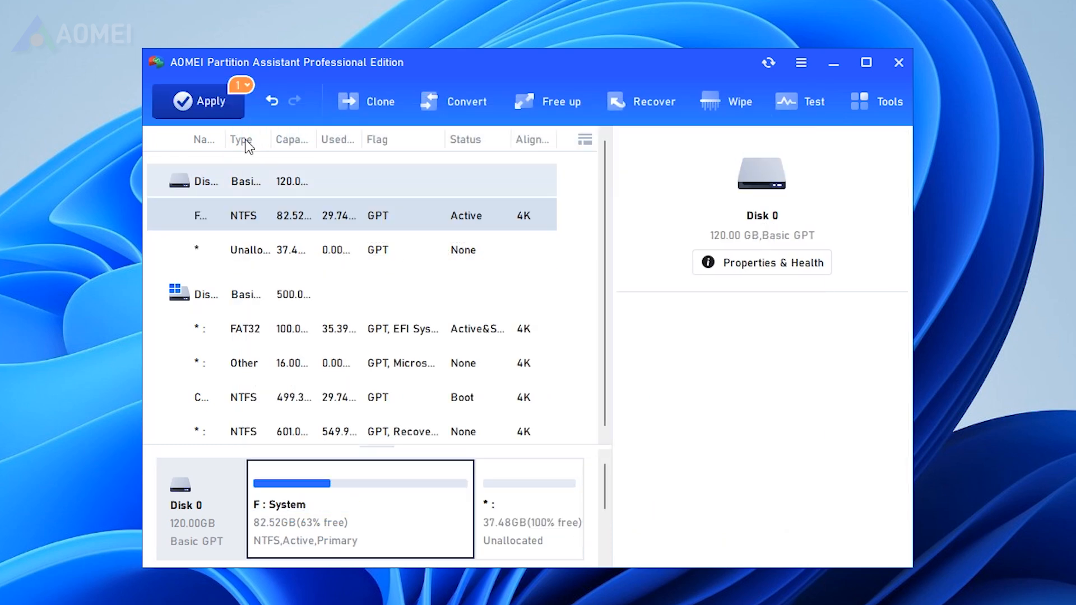
# Apply and confirm the pending OS migration to Disk 0.
pyautogui.click(198, 101)
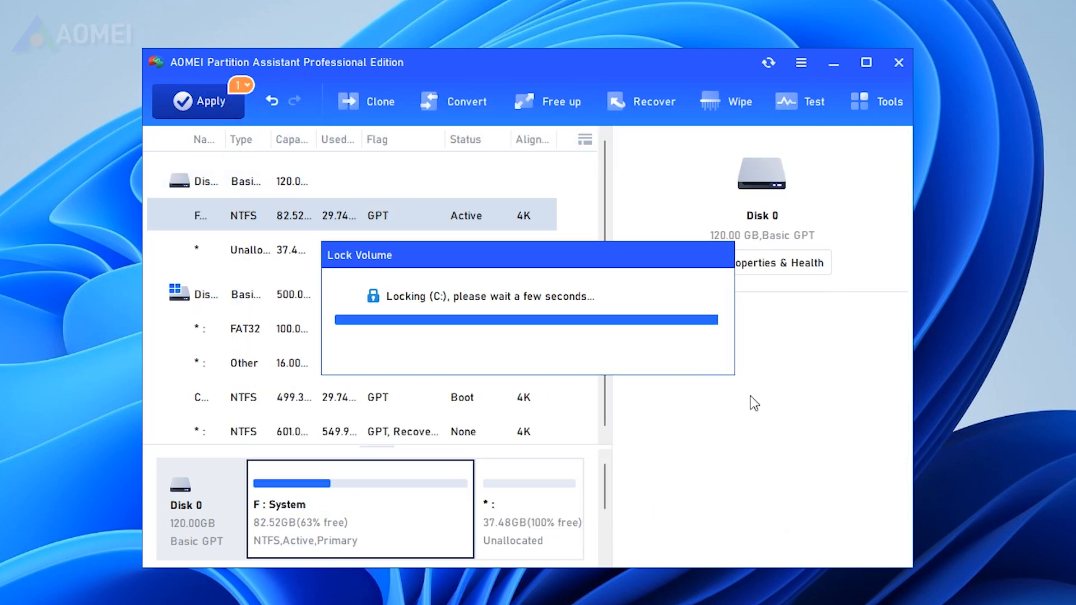
pyautogui.click(199, 101)
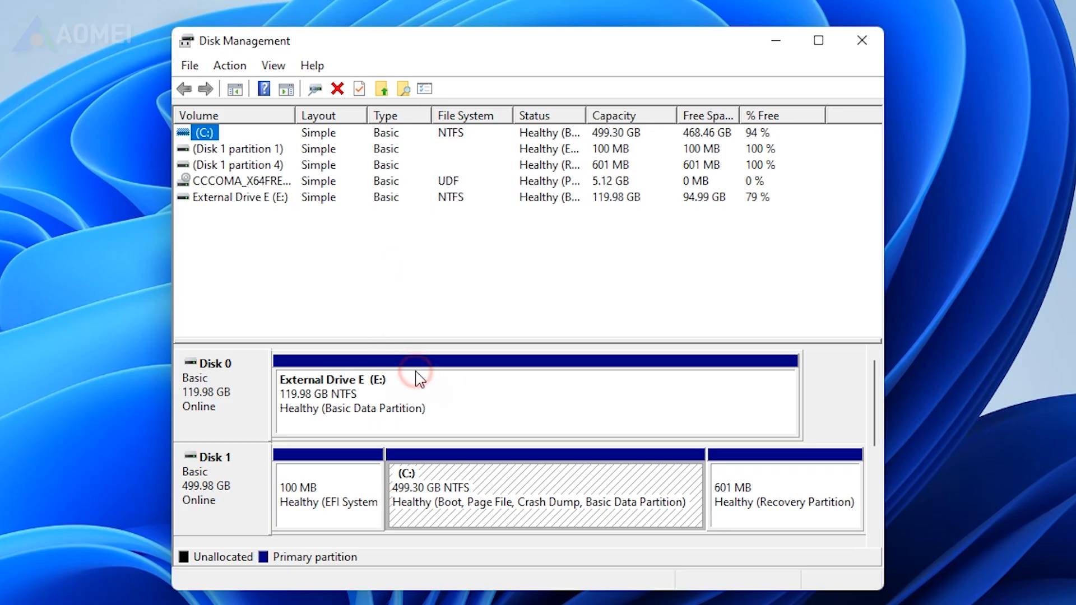
# Delete the External Drive E (E:) volume in Disk Management, confirming data loss.
pyautogui.rightClick(418, 381)
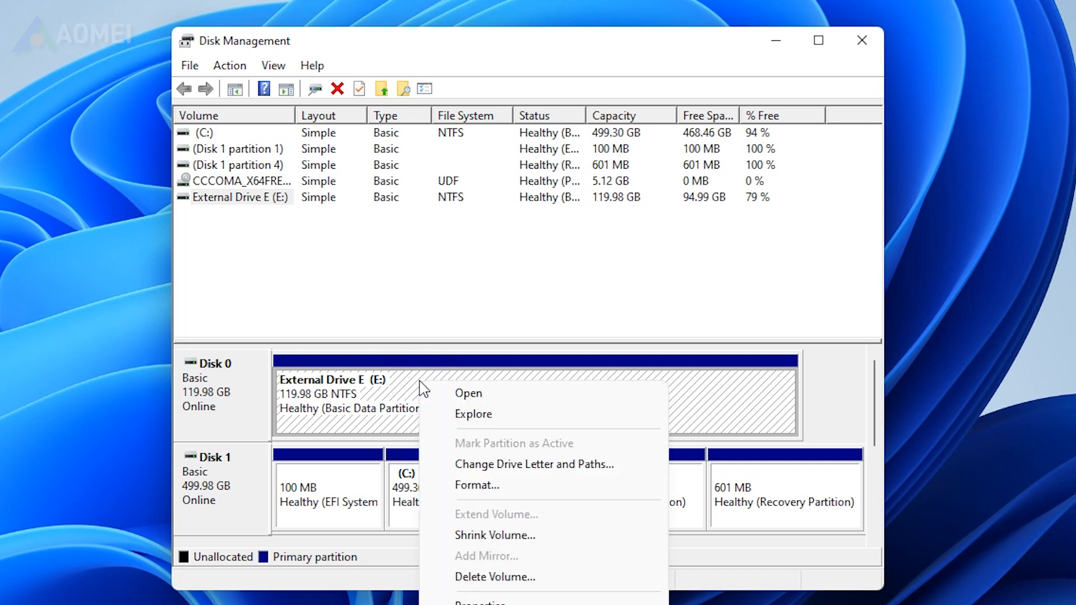
pyautogui.click(494, 577)
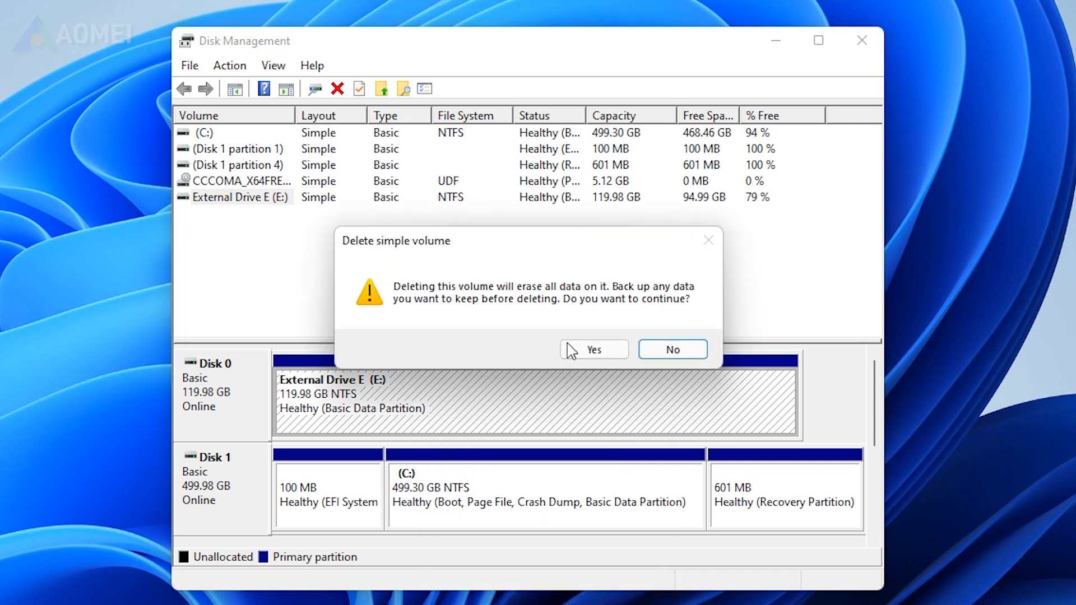
pyautogui.click(593, 350)
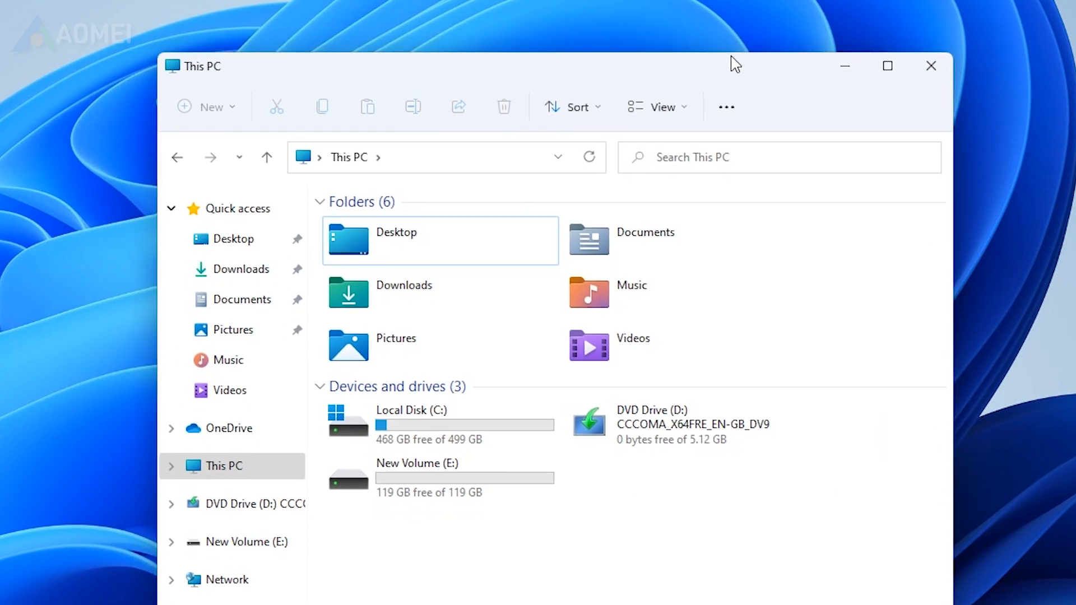
# Open the Format dialog for New Volume (E:) from its context menu.
pyautogui.rightClick(417, 449)
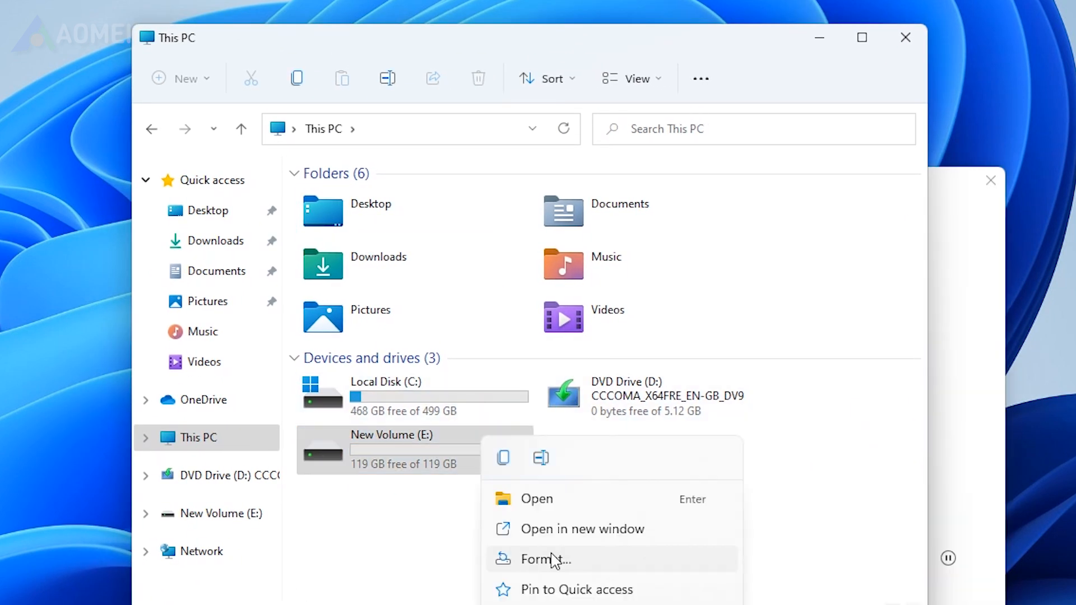
pyautogui.click(547, 559)
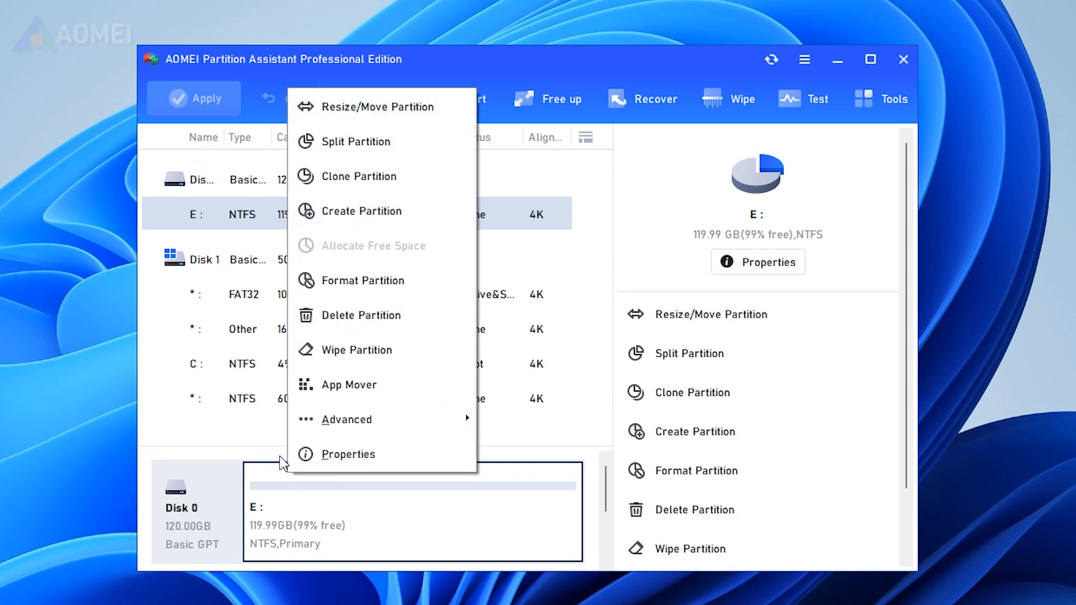
# Delete partition E on Disk 0, apply the change, and dismiss the completion message.
pyautogui.click(361, 315)
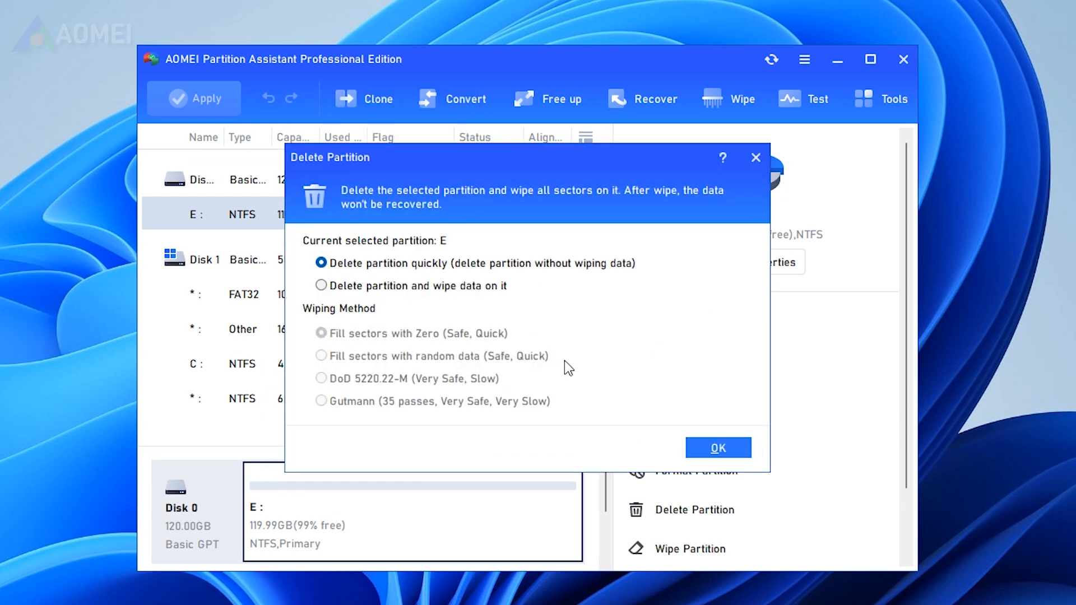
pyautogui.click(718, 447)
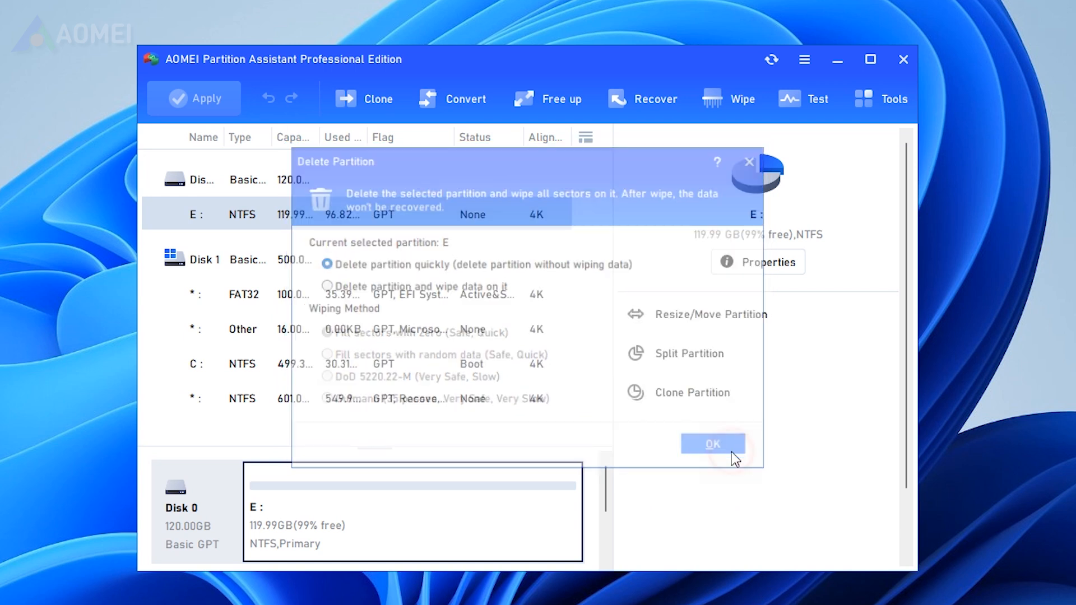
pyautogui.click(712, 444)
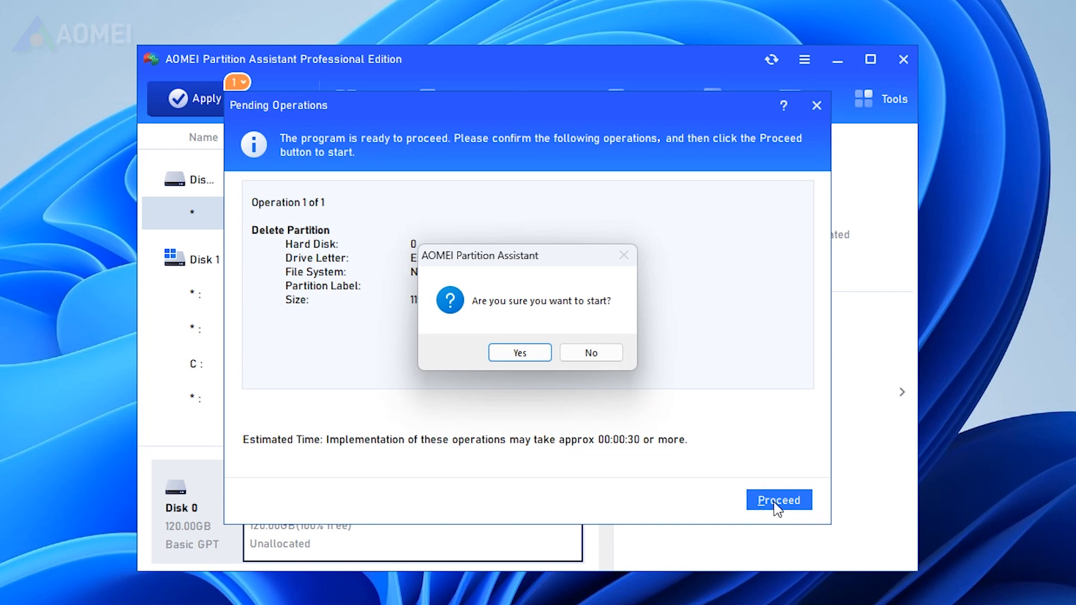
pyautogui.click(519, 352)
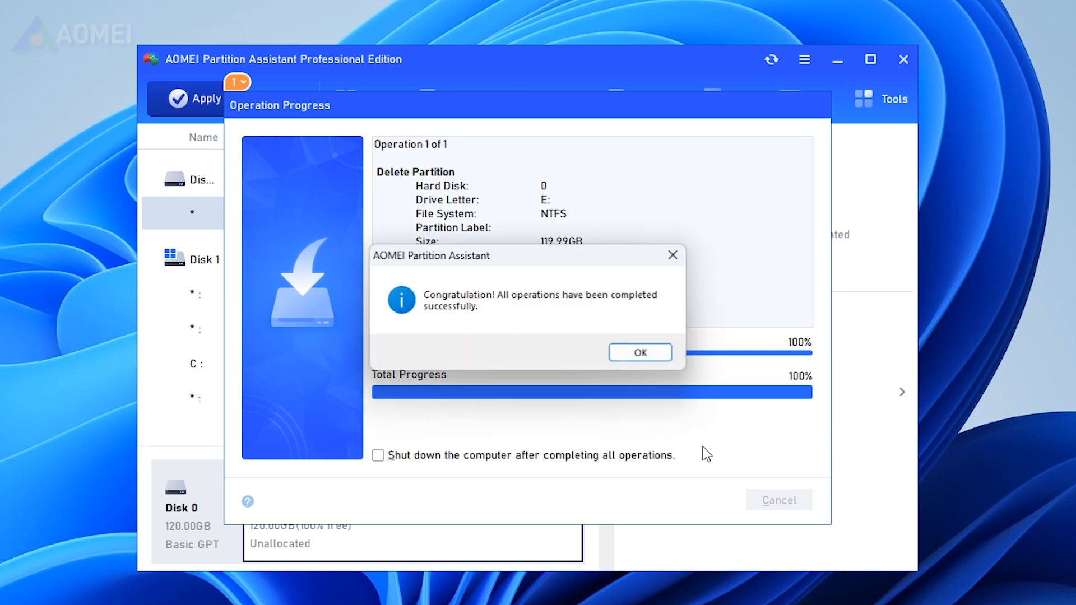
pyautogui.click(639, 352)
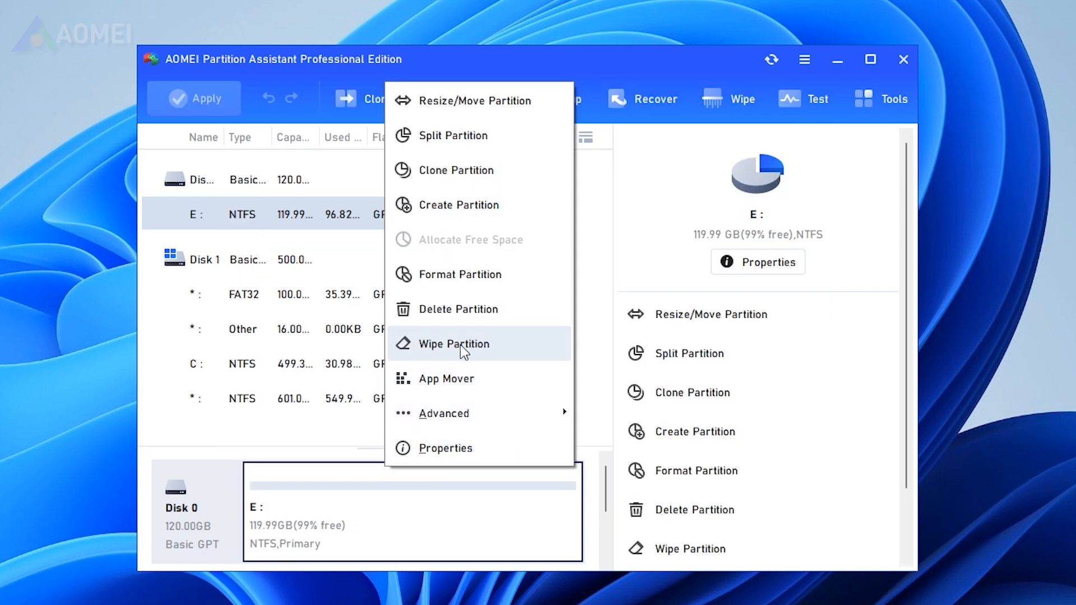
# Queue a wipe of partition E's data on Disk 0.
pyautogui.click(454, 343)
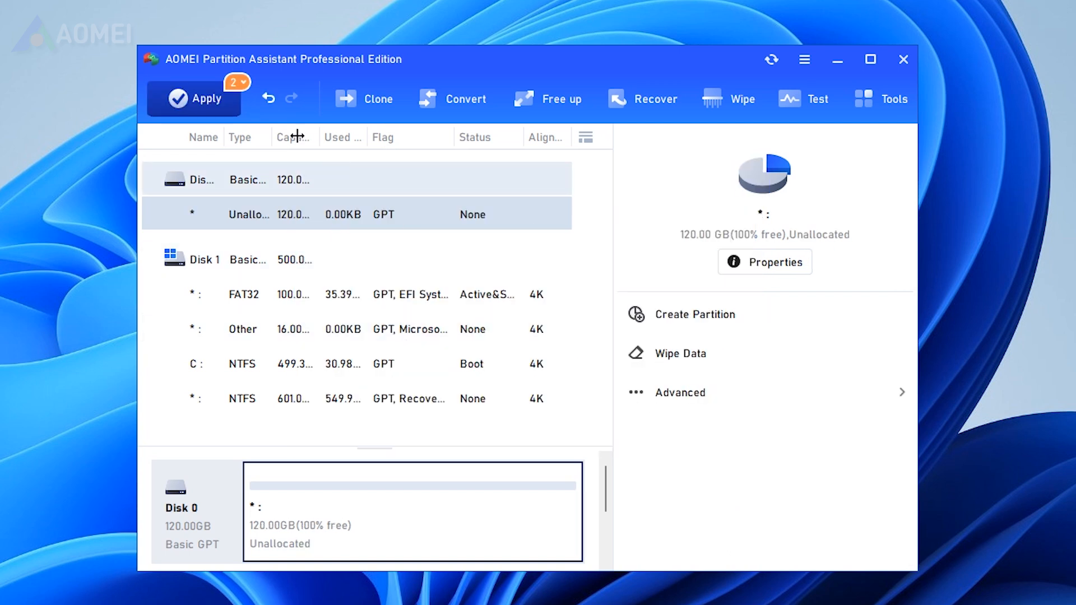
pyautogui.click(194, 98)
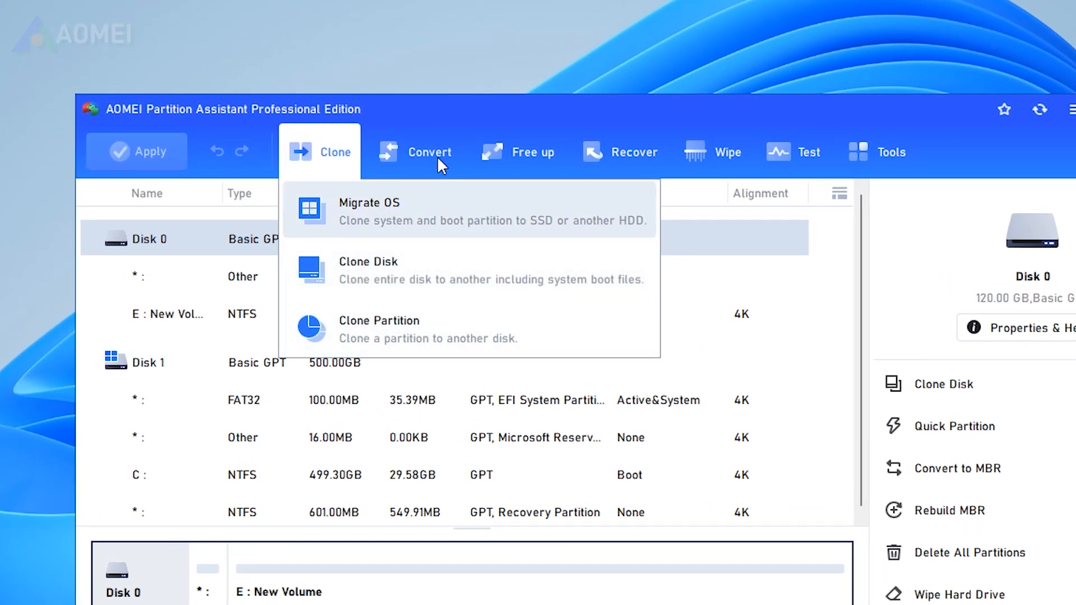
pyautogui.click(431, 152)
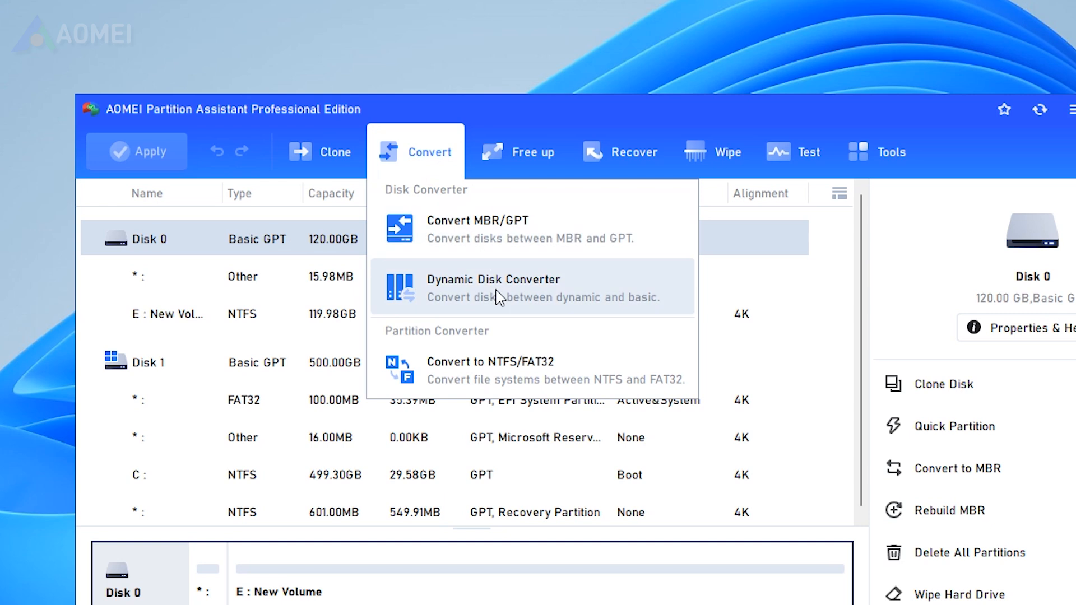
pyautogui.moveTo(736, 213)
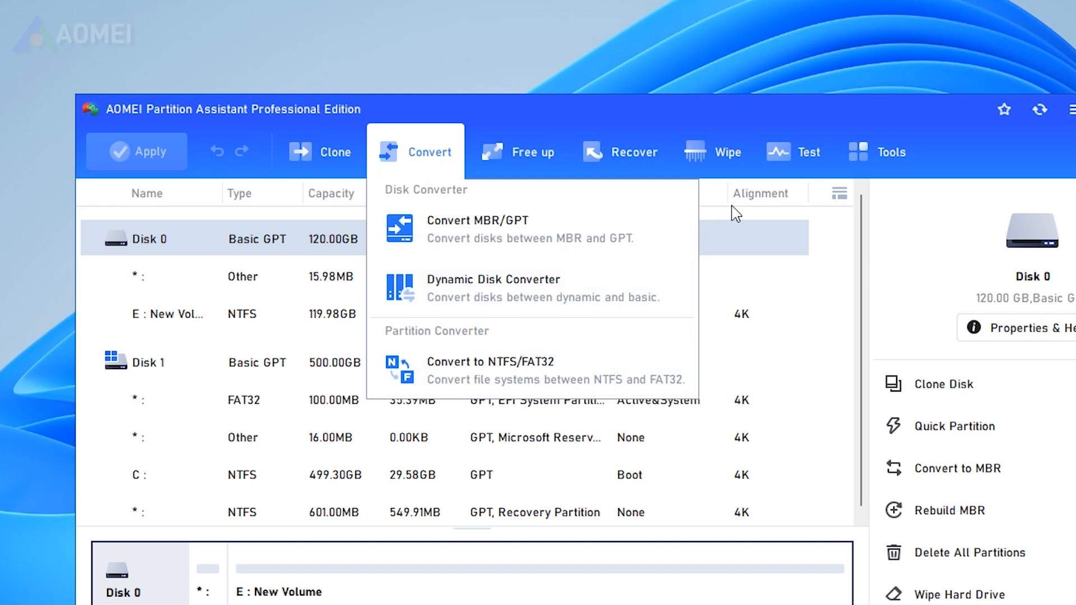
pyautogui.moveTo(1015, 161)
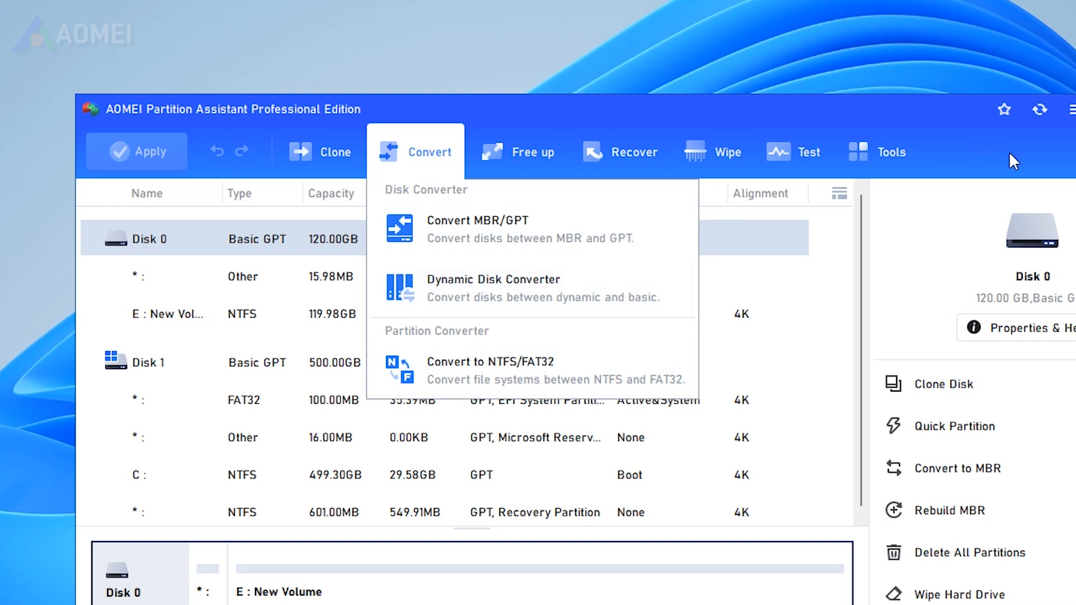
pyautogui.click(933, 174)
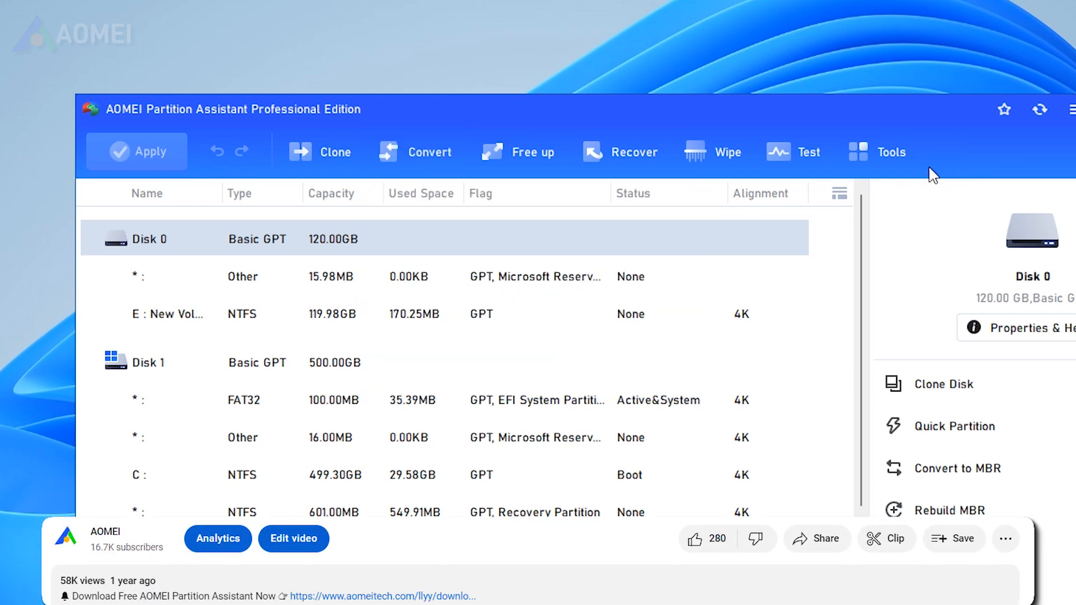